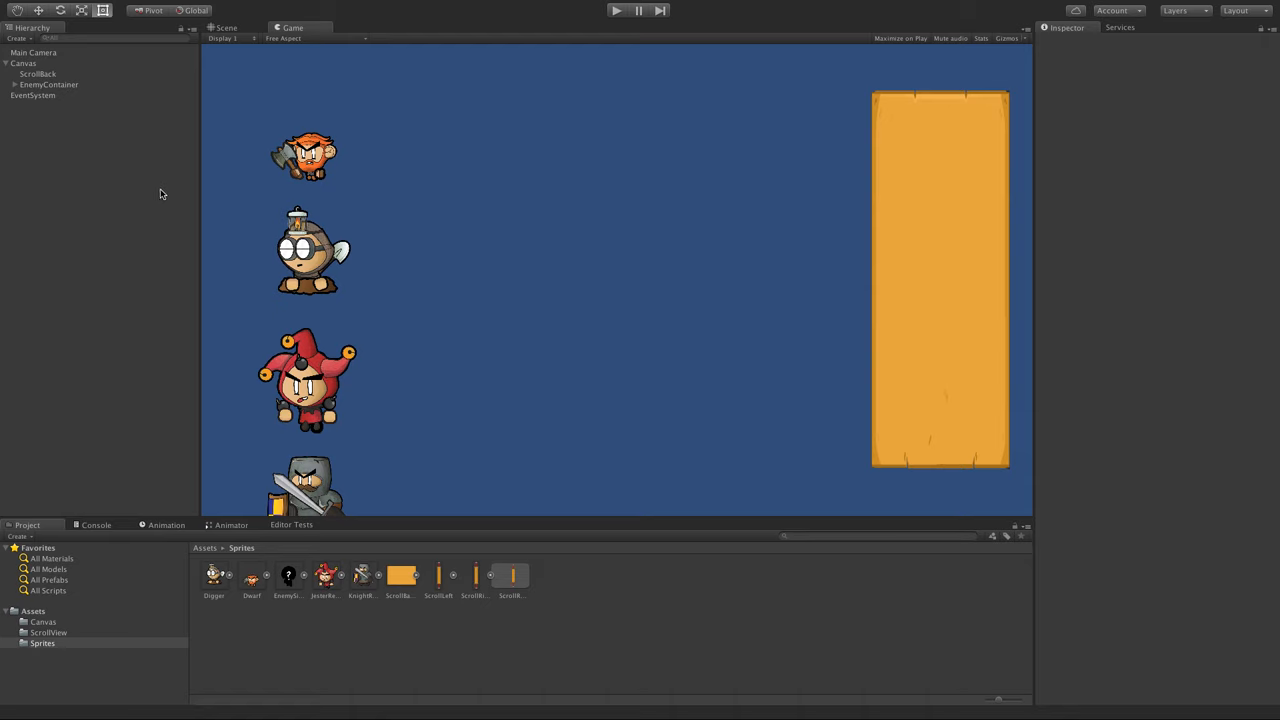
{"action": "mouse_move", "coordinate": [266, 28]}
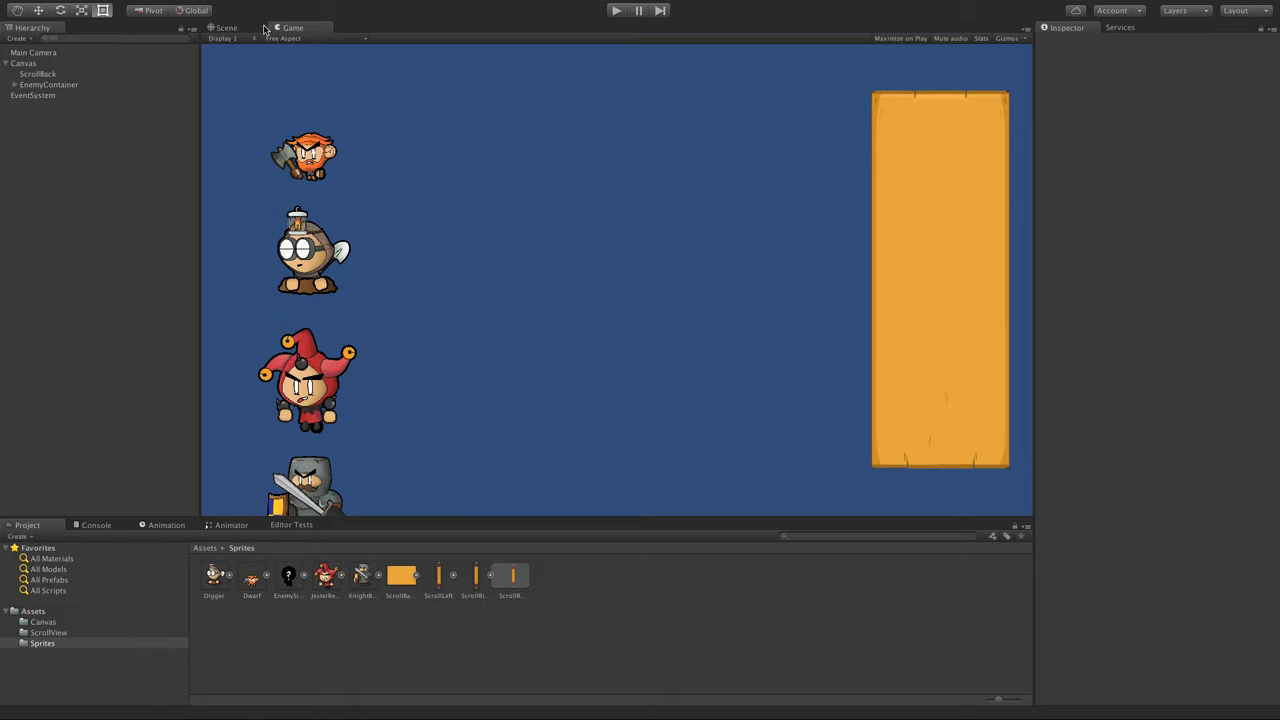
Step: Switch to Scene view, select EnemyContainer then ScrollBack to show its Inspector
{"action": "left_click", "coordinate": [224, 28]}
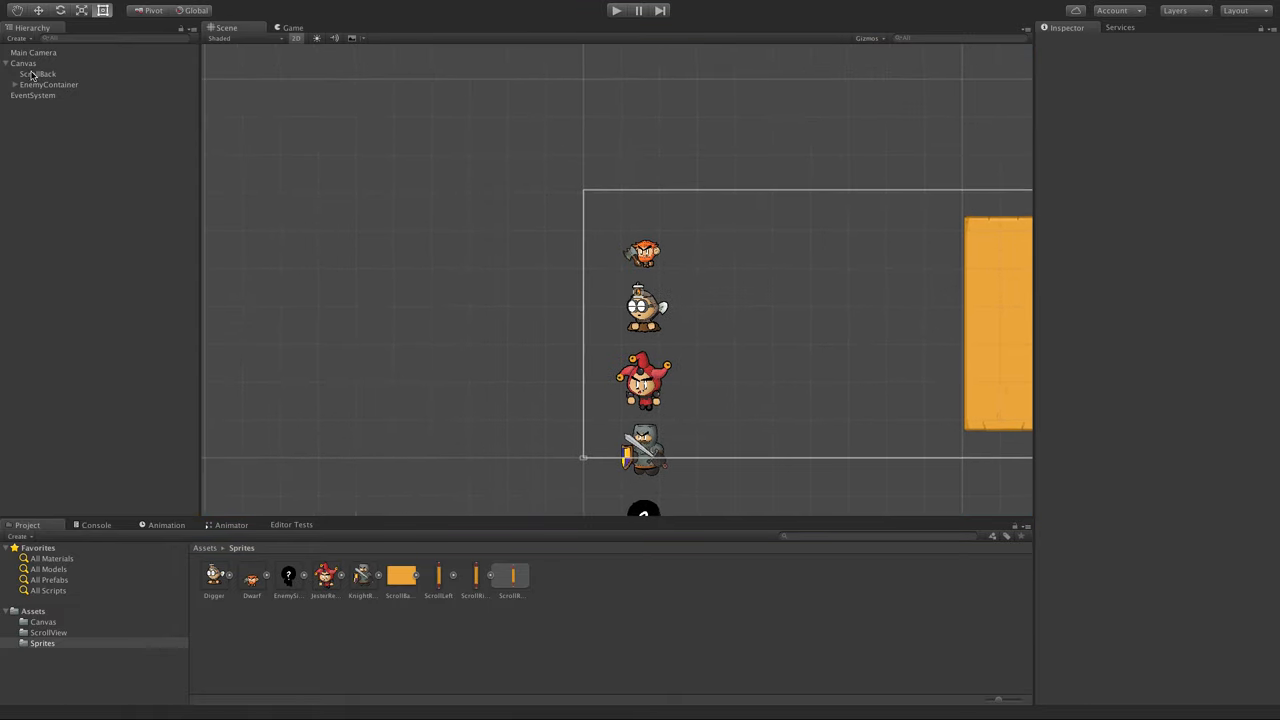
{"action": "left_click", "coordinate": [48, 84]}
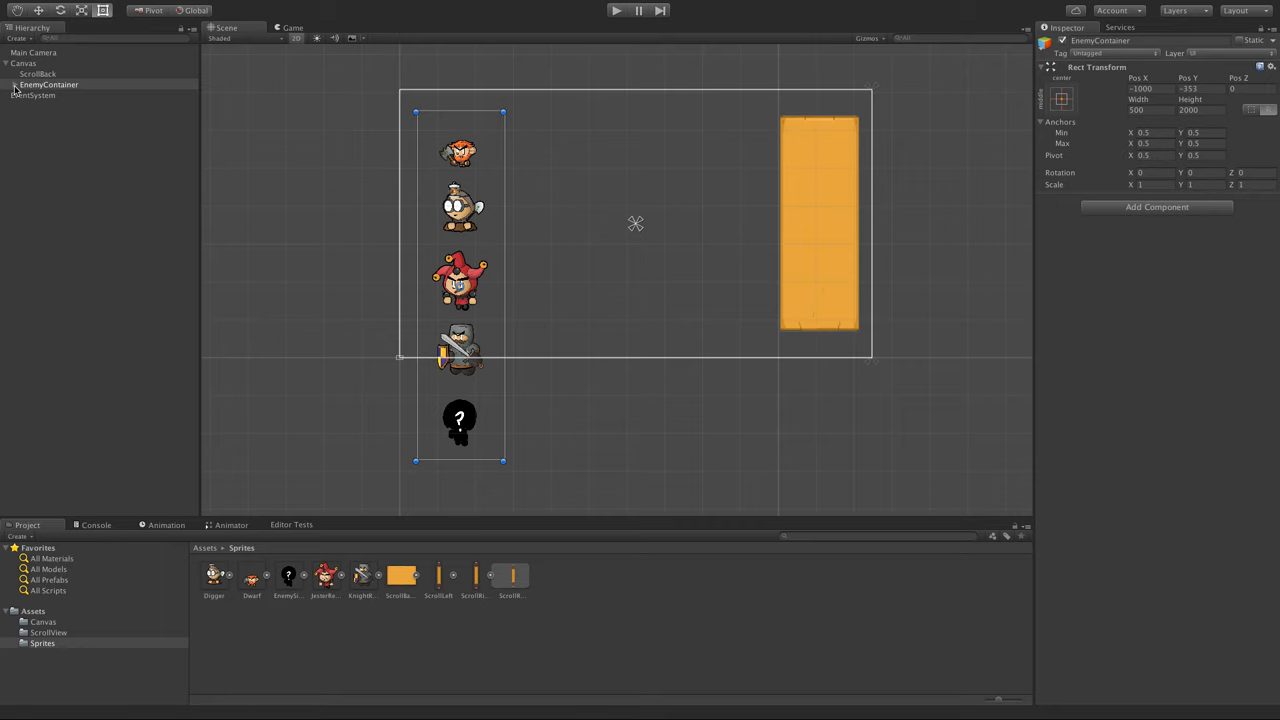
{"action": "mouse_move", "coordinate": [1256, 152]}
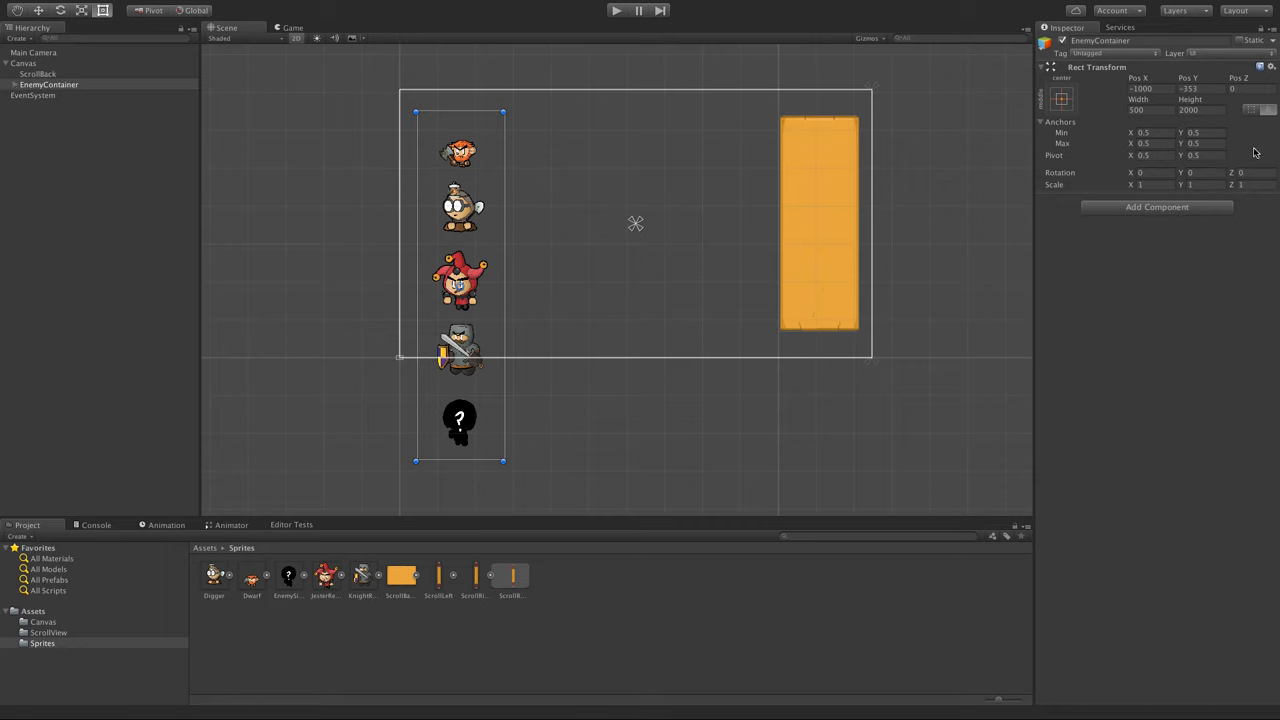
{"action": "left_click", "coordinate": [38, 74]}
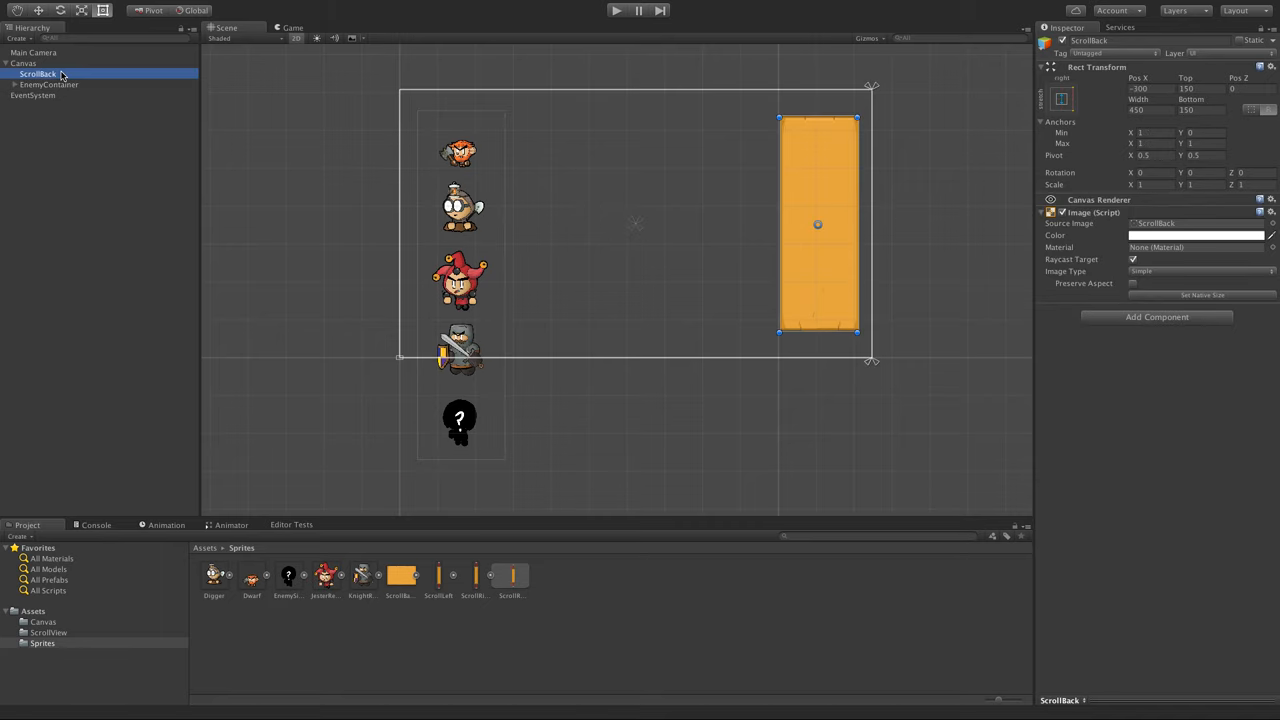
{"action": "mouse_move", "coordinate": [538, 228]}
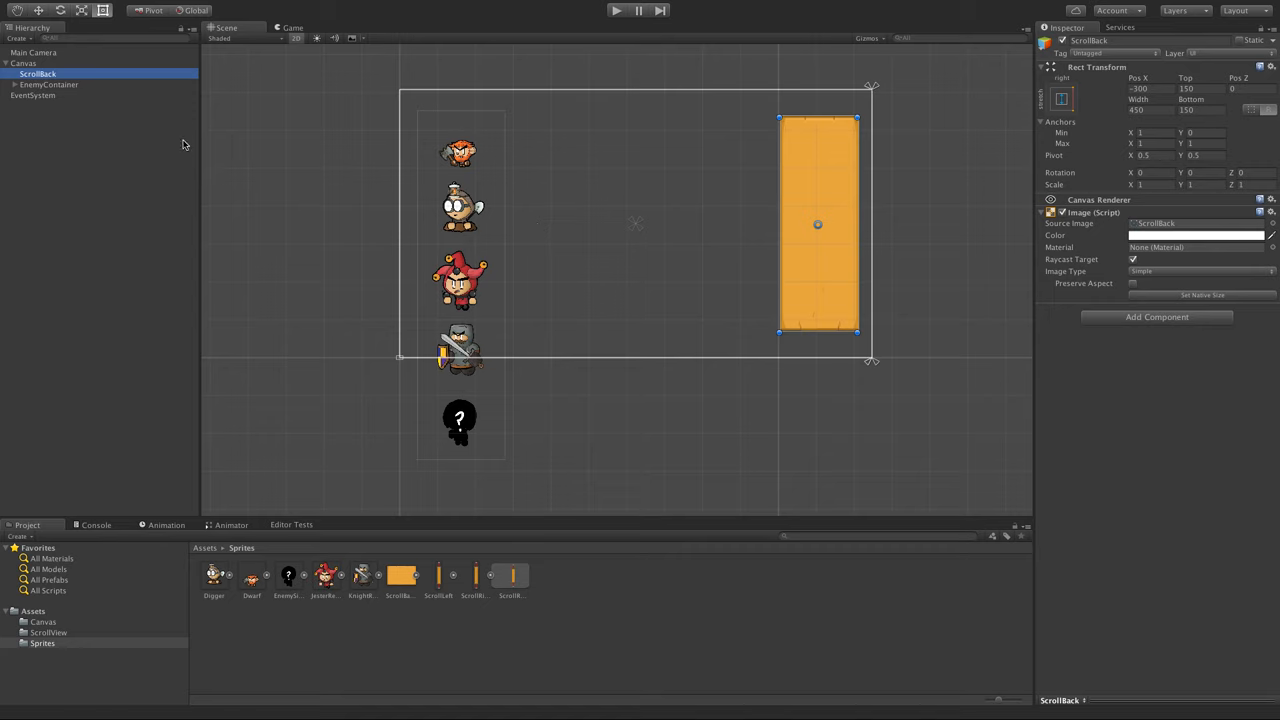
Step: Parent EnemyContainer under the ScrollBack image so the characters sit on the orange panel
{"action": "left_click", "coordinate": [48, 84]}
{"action": "type", "text": "scro"}
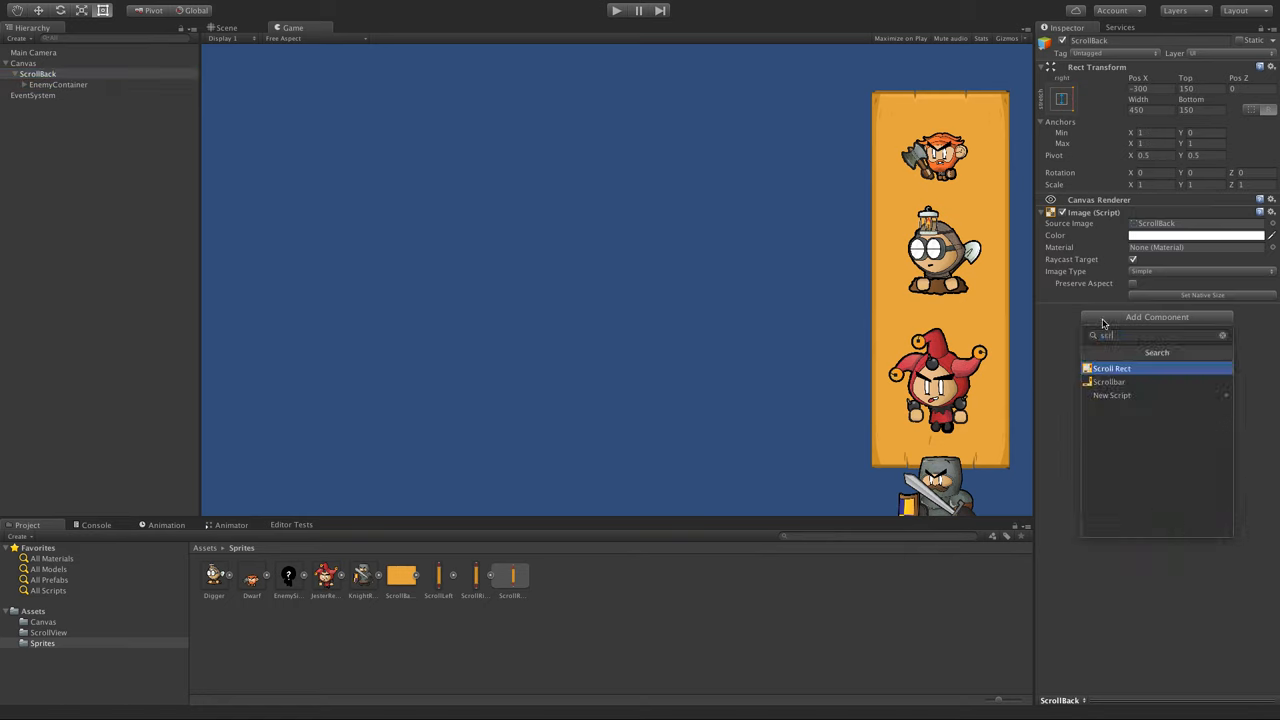
Step: Add a Scroll Rect to ScrollBack with Content EnemyContainer and Horizontal scrolling off
{"action": "left_click", "coordinate": [1110, 368]}
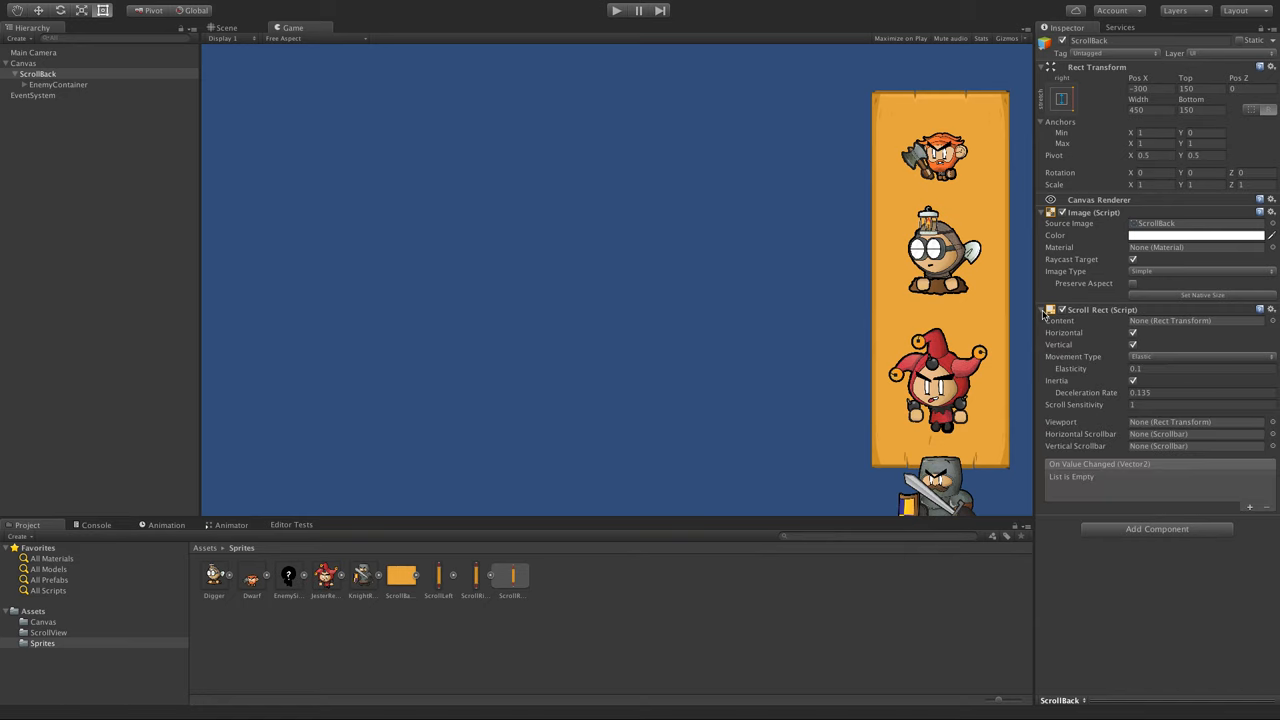
{"action": "mouse_move", "coordinate": [1160, 324]}
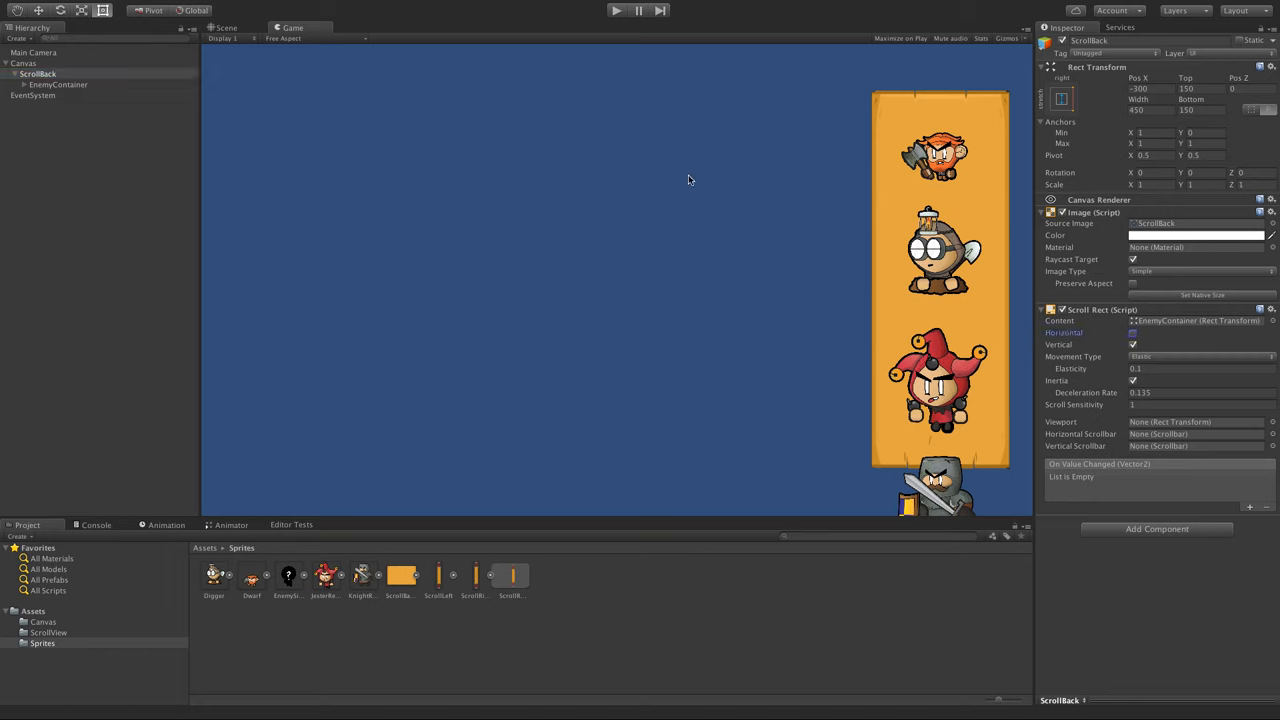
{"action": "left_click", "coordinate": [616, 10]}
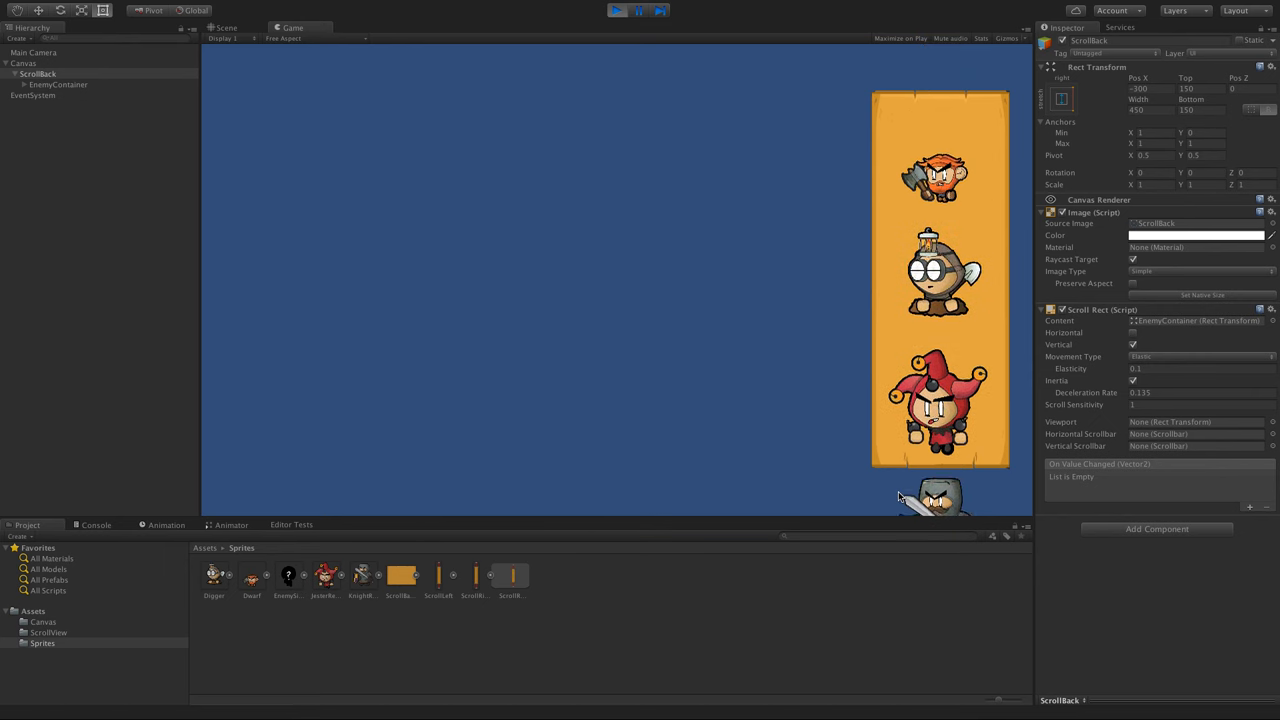
Step: Add a Mask component to ScrollBack so characters are clipped inside the panel
{"action": "left_click", "coordinate": [616, 10]}
{"action": "type", "text": "mask"}
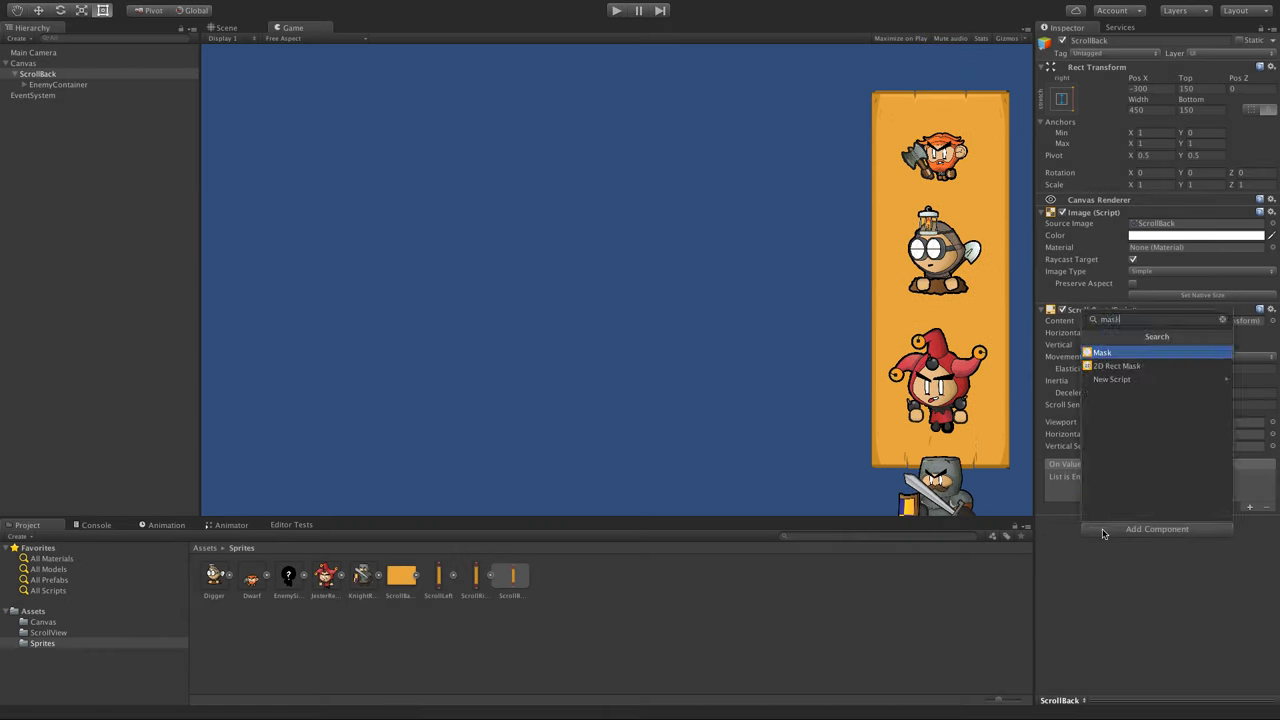
{"action": "left_click", "coordinate": [1100, 352]}
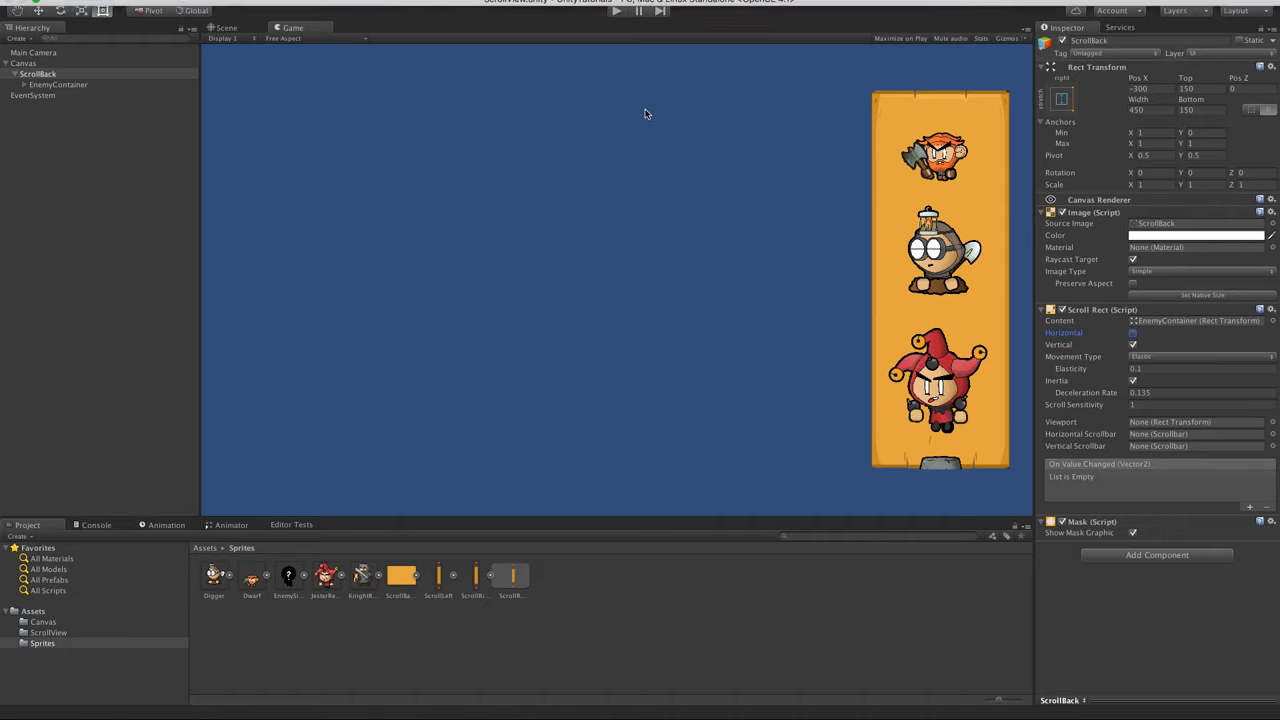